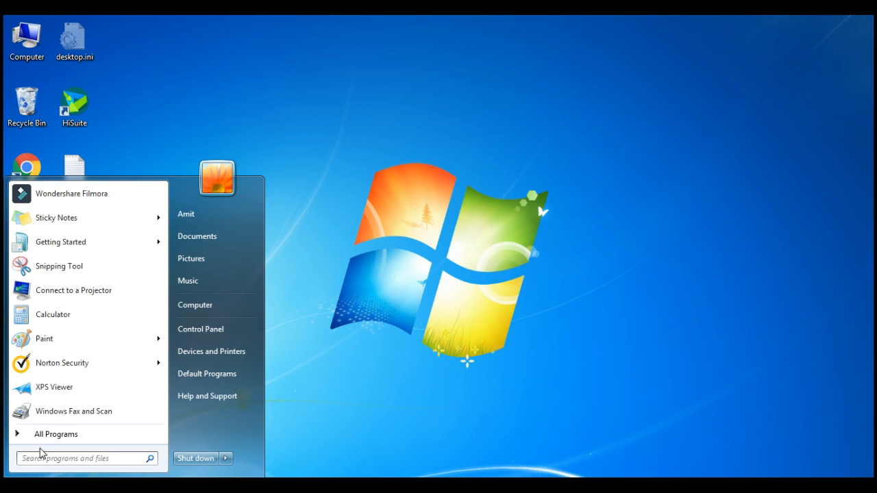
- Launch Excel 2013 from the Start menu's All Programs list
click(55, 433)
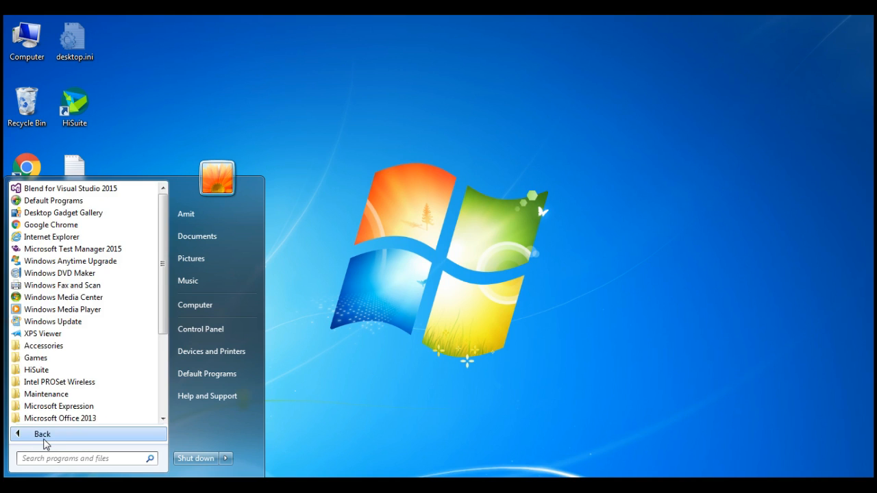
scroll(down, 3)
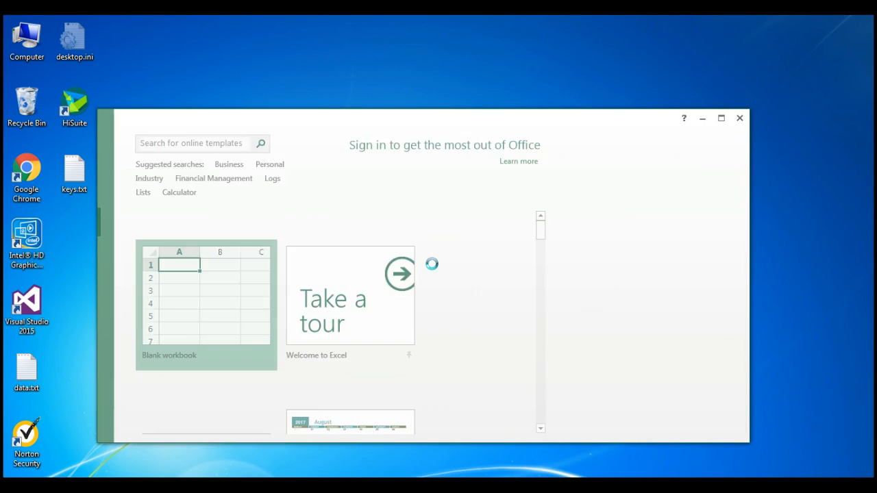
- Start a new blank workbook and select cell E2 for the first number
click(206, 301)
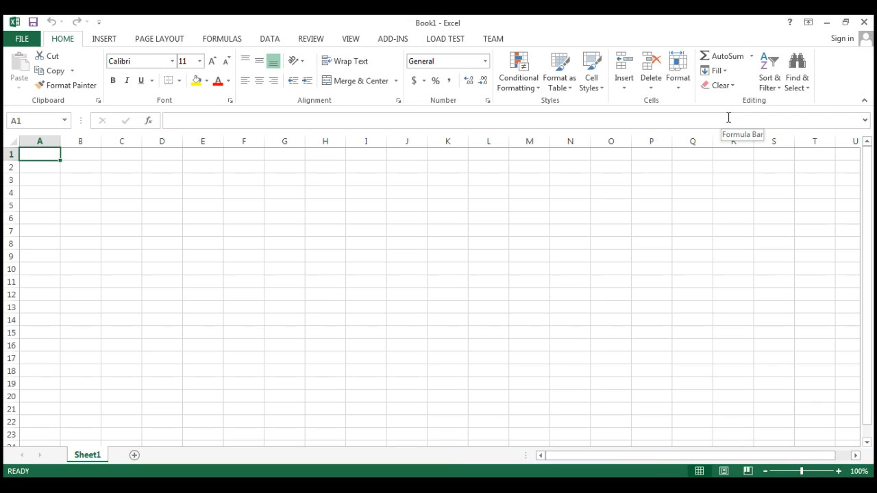
mouse_move(202, 241)
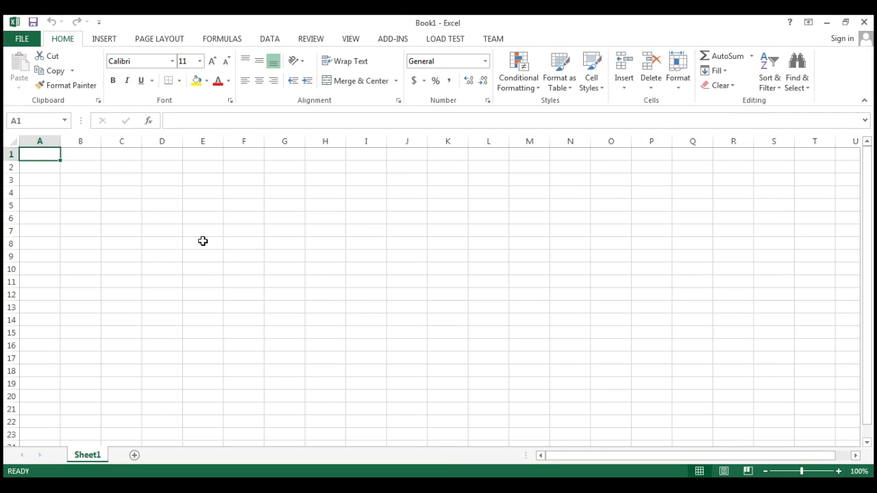
click(203, 167)
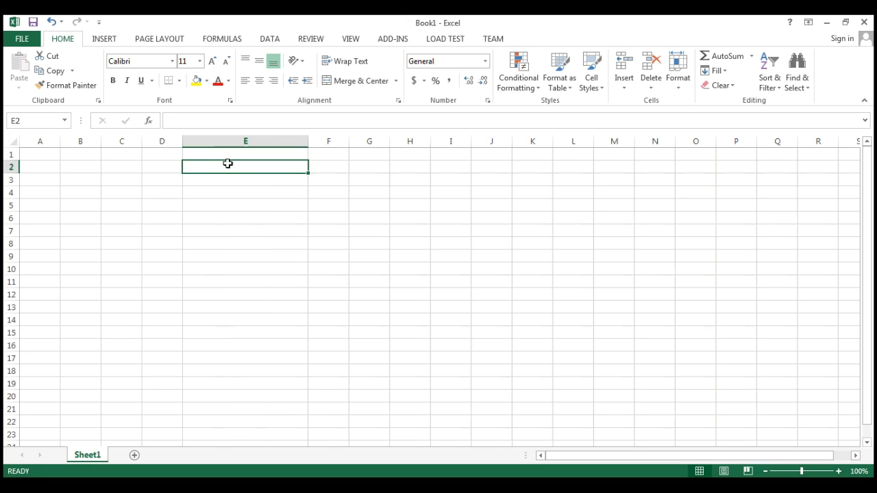
text(=)
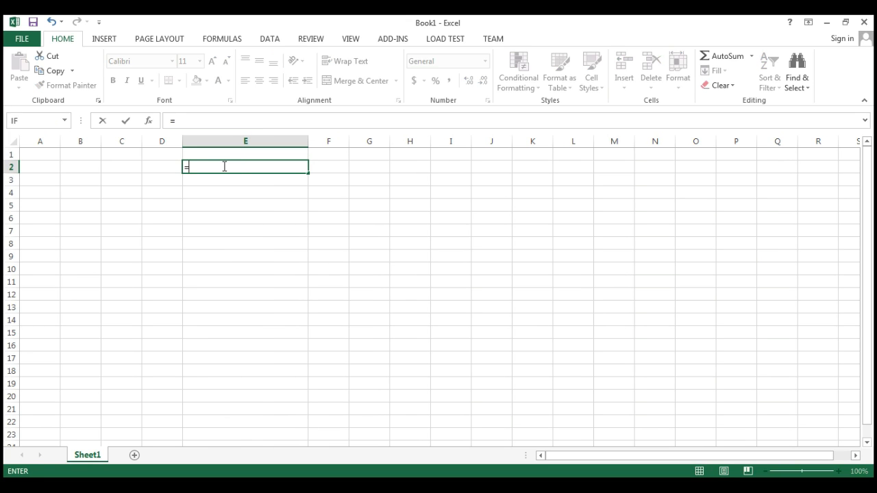
text(rand)
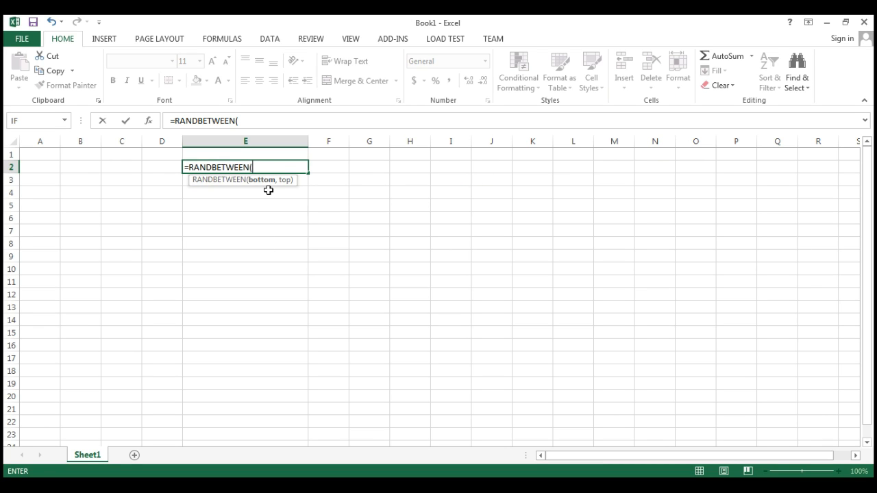
mouse_move(288, 183)
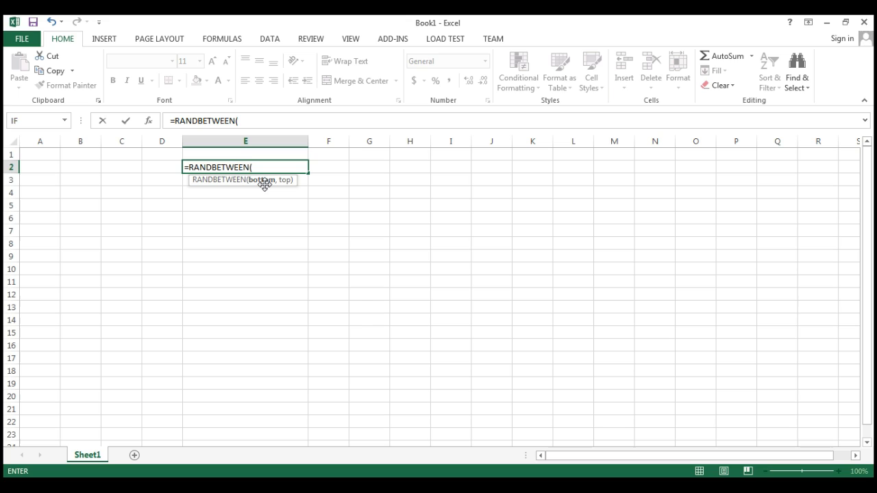
mouse_move(293, 184)
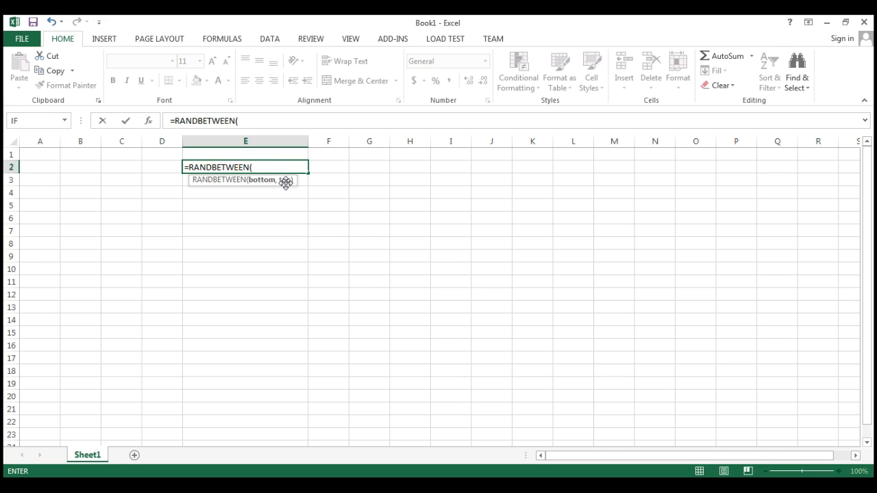
text(99)
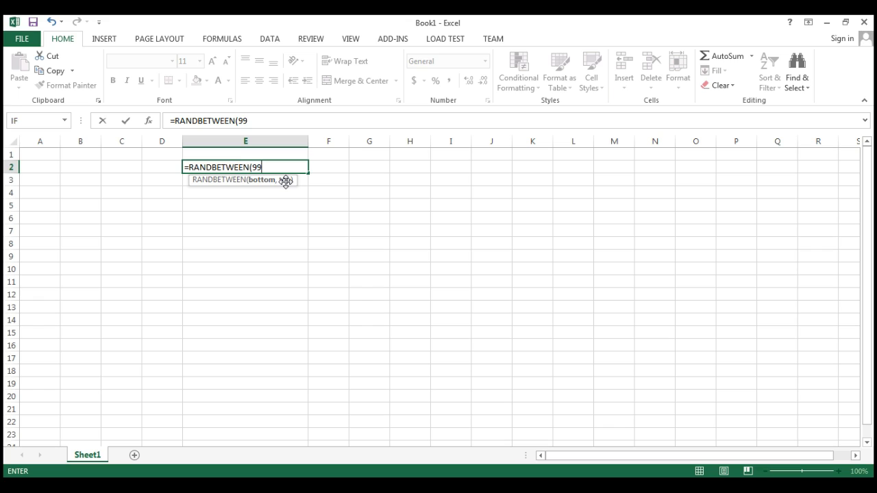
text(9)
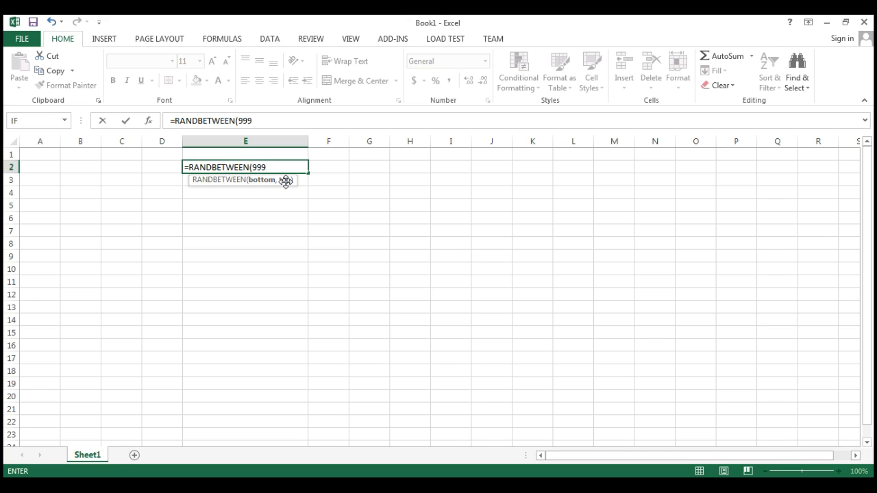
text(000)
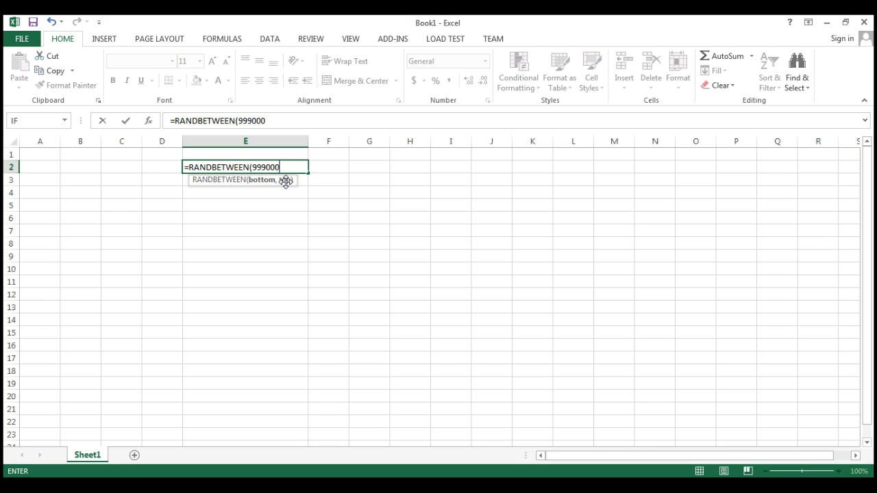
text(000)
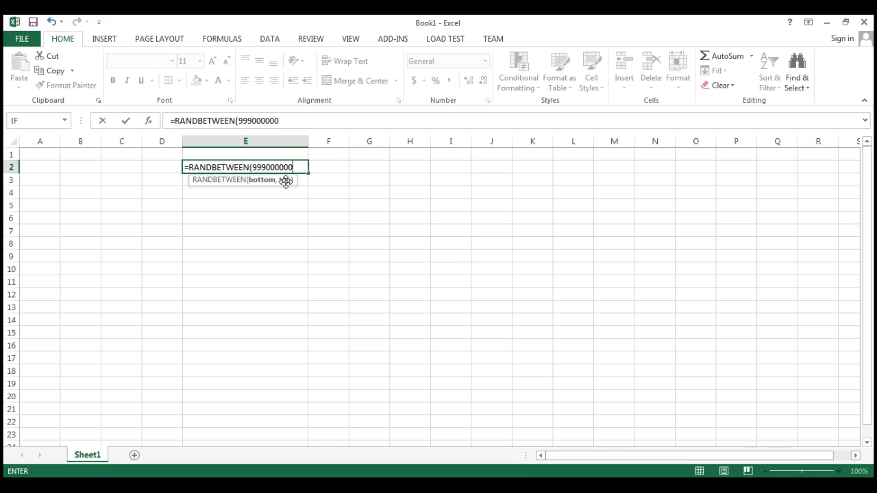
text(0)
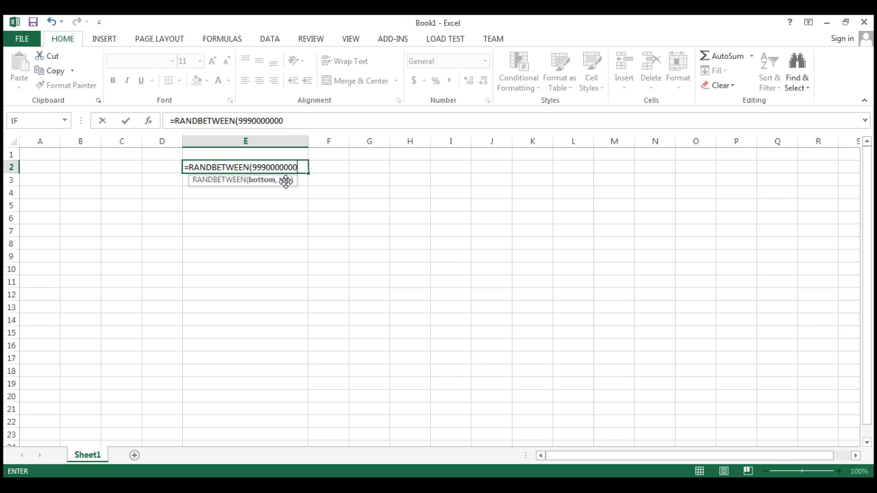
text(,9999)
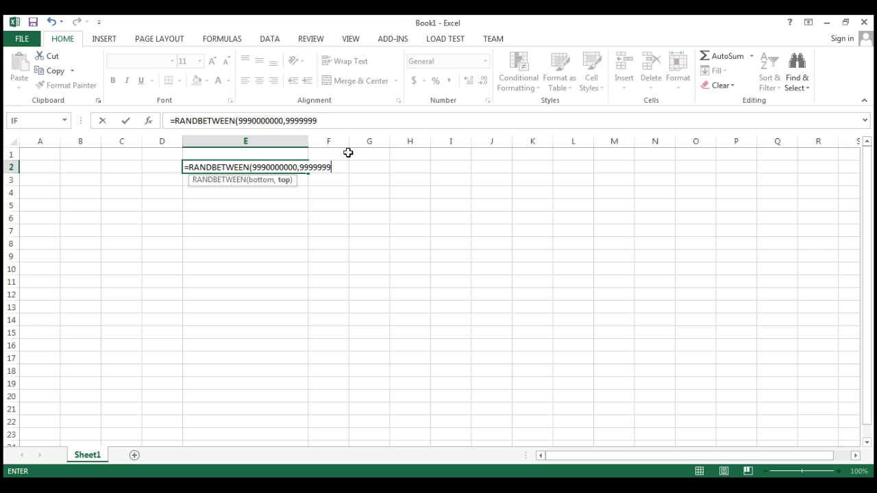
text(999)
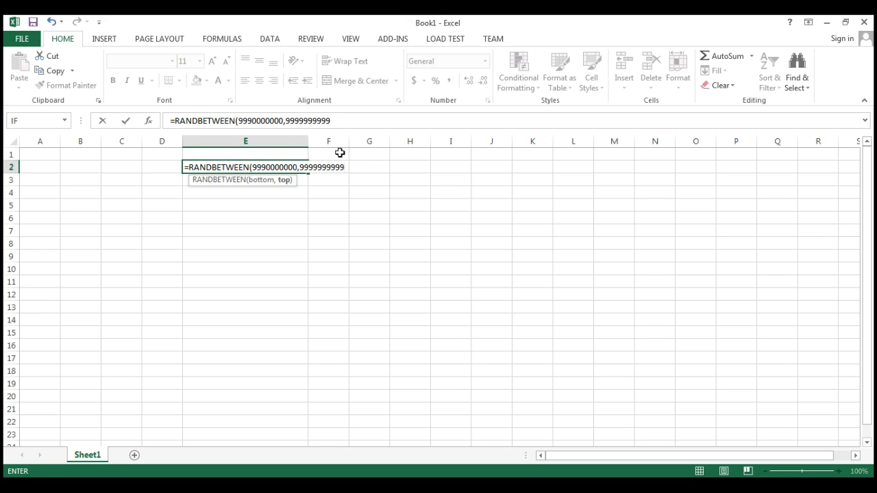
text())
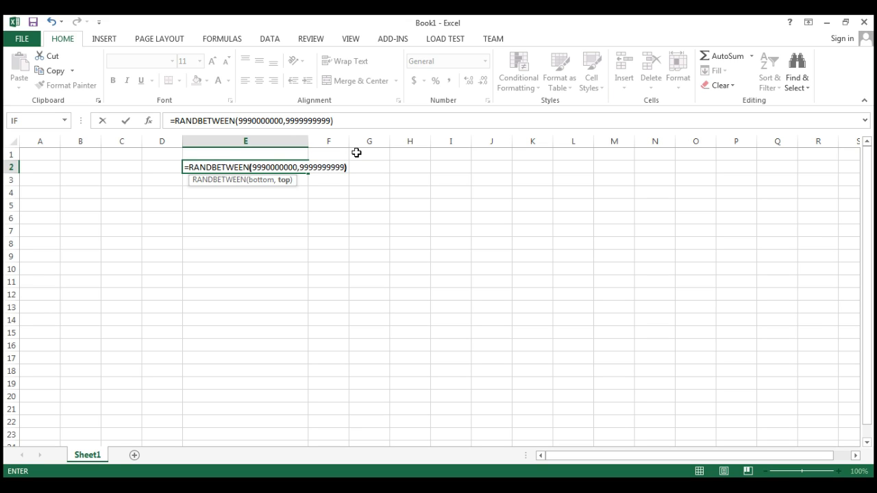
key(enter)
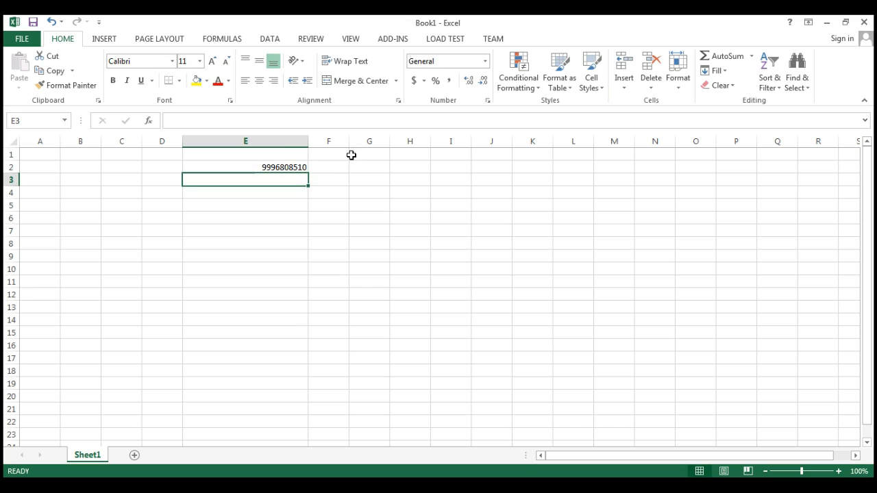
- Copy the RANDBETWEEN formula from E2 down column E to about row 3671
click(246, 167)
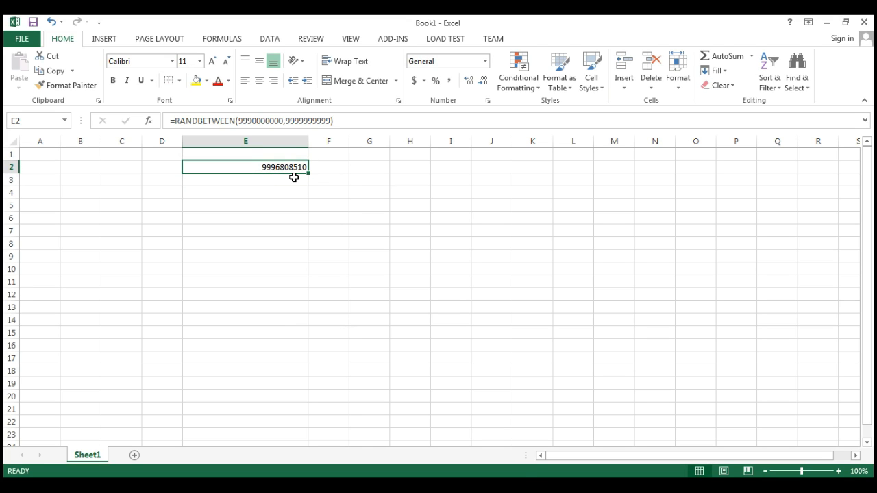
click(245, 191)
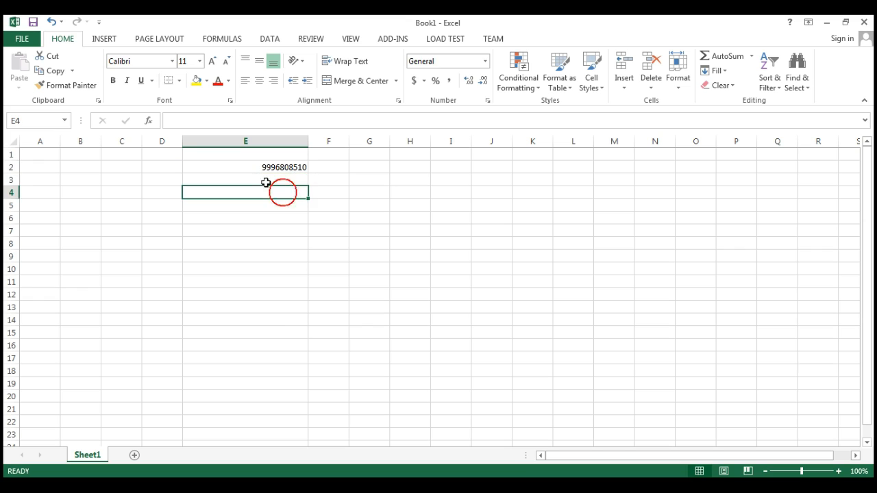
click(329, 218)
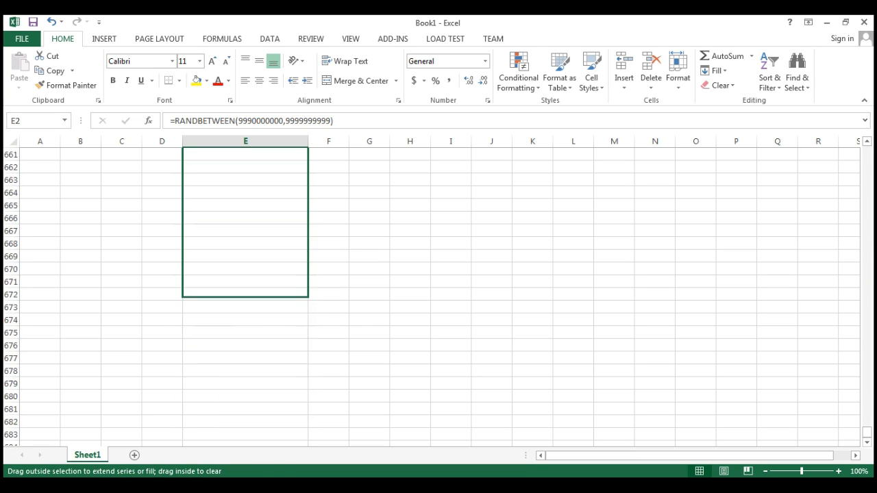
scroll(down, 3)
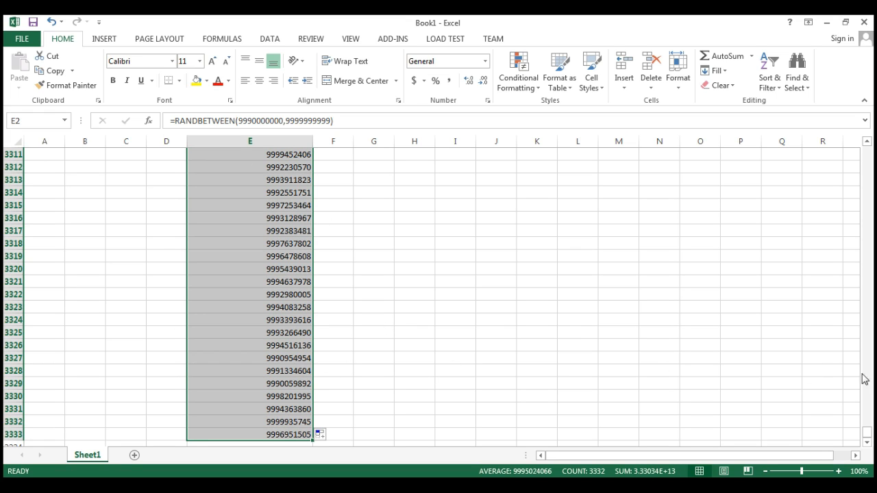
mouse_move(17, 441)
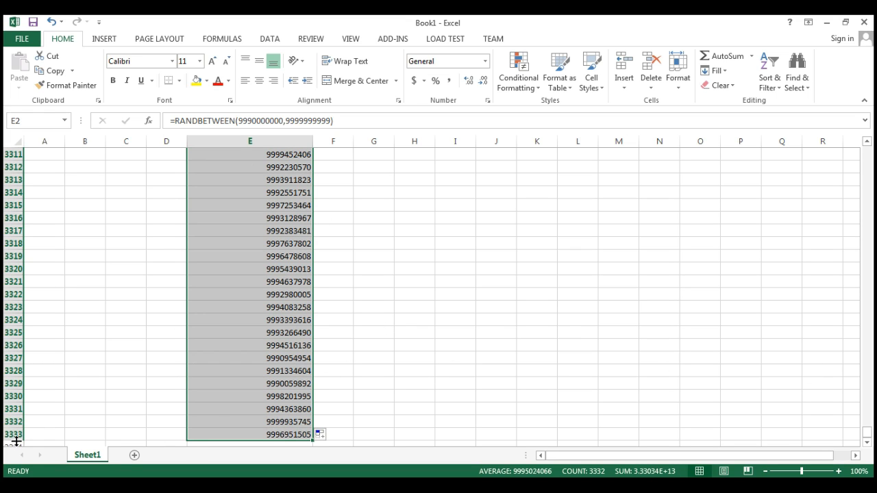
scroll(down, 3)
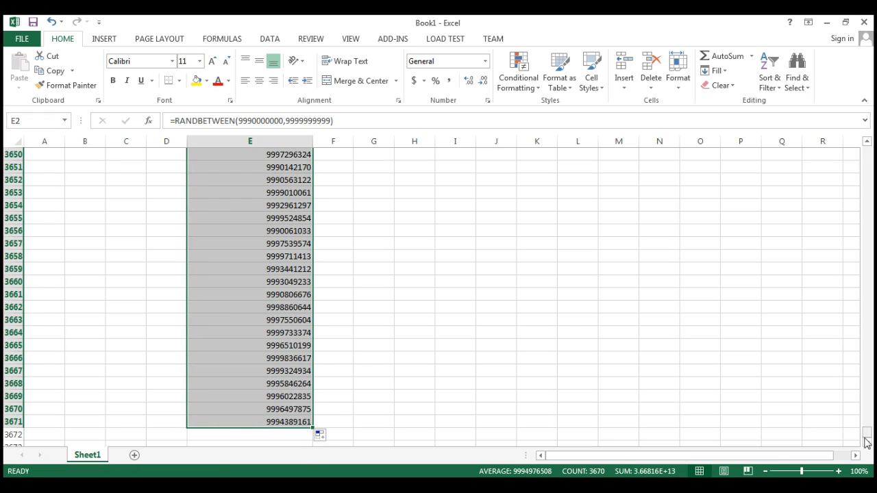
drag(865, 438, 866, 199)
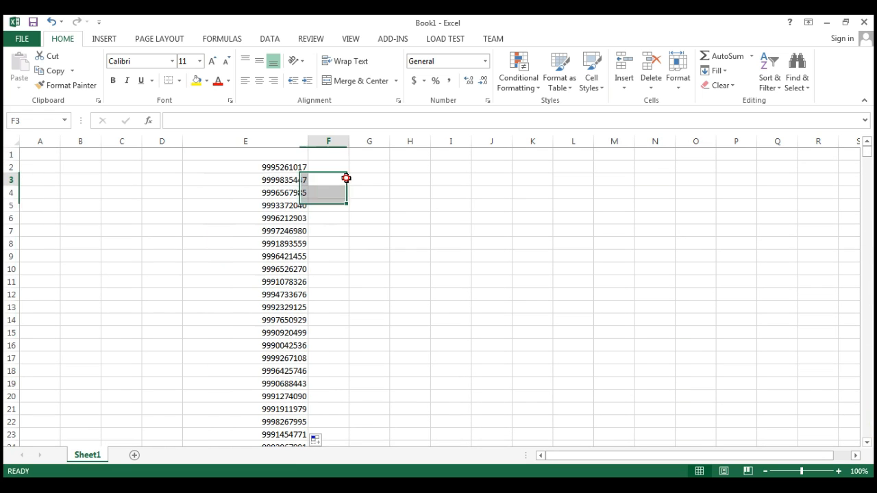
- Enter test text 'lklk' and 'lkl' in nearby empty cells to force column E to recalculate
click(326, 180)
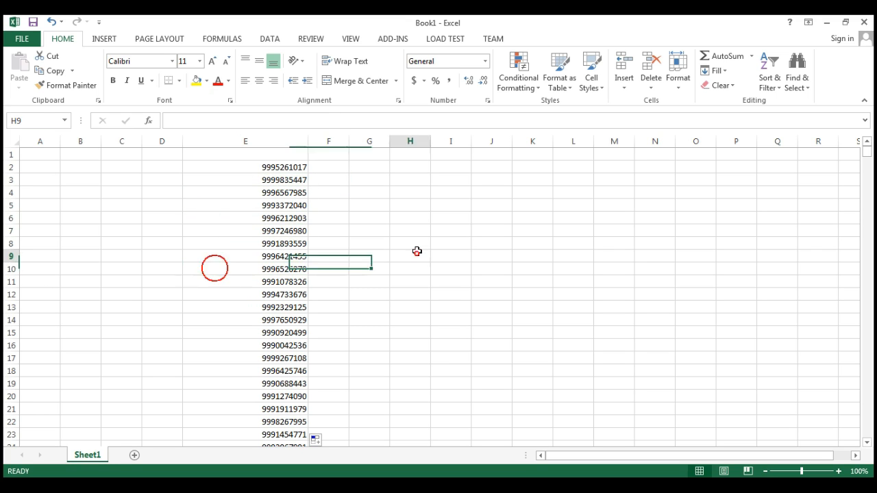
text(lklk)
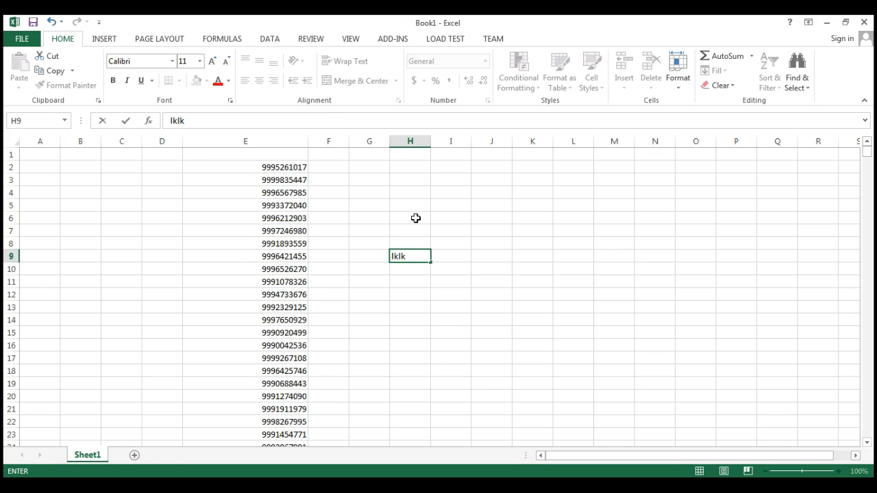
click(243, 169)
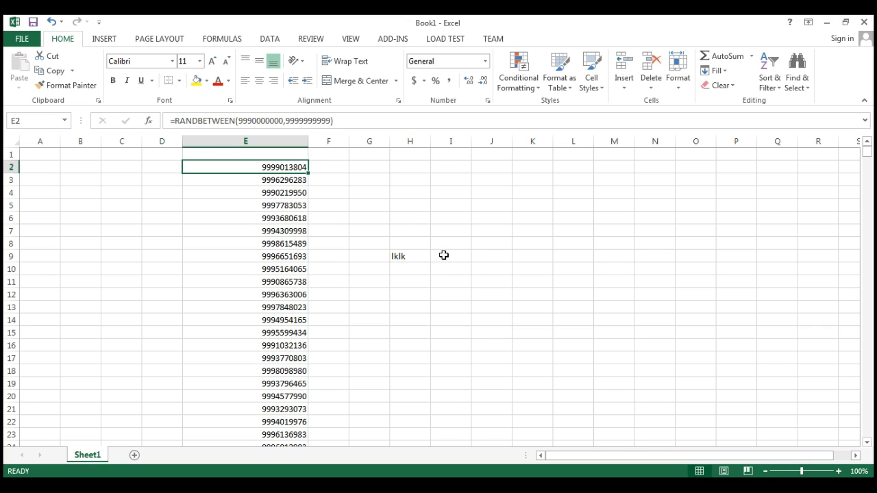
click(451, 256)
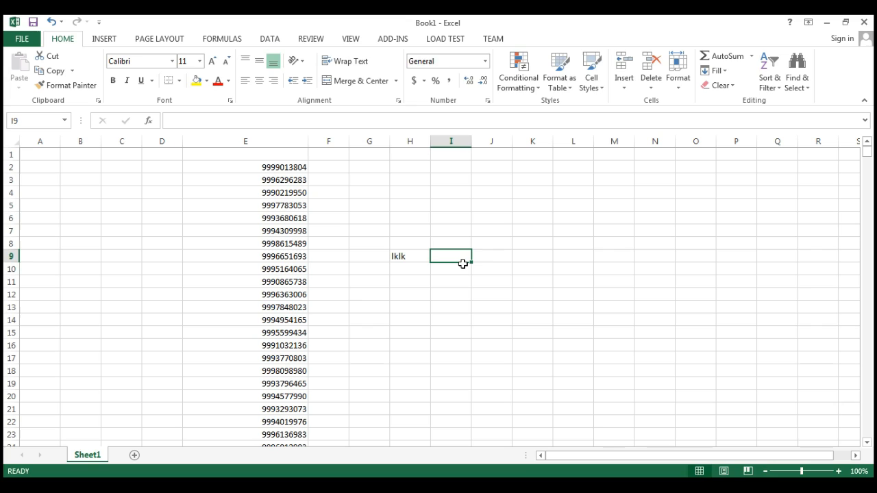
text(lkl)
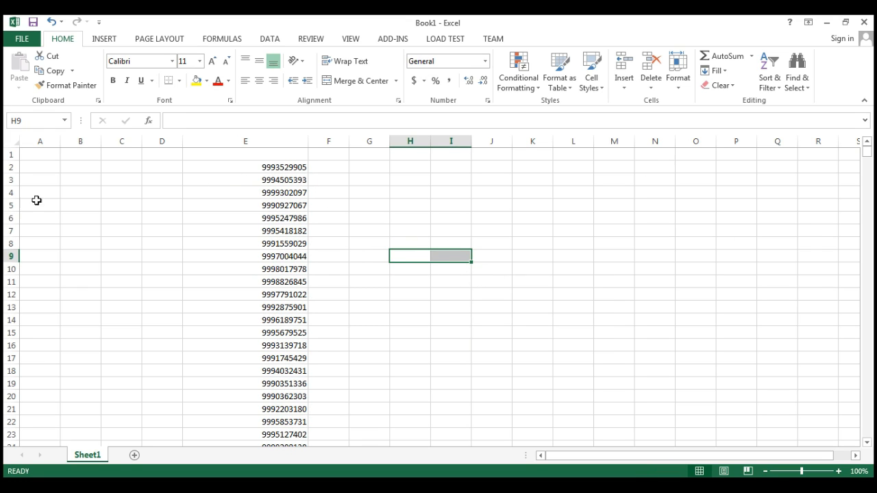
- Copy column E and paste it back over itself as values only
click(246, 141)
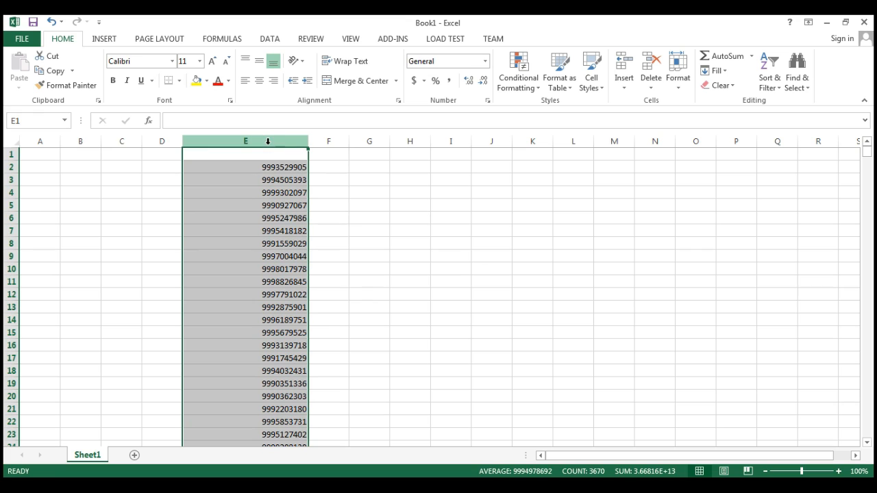
click(50, 71)
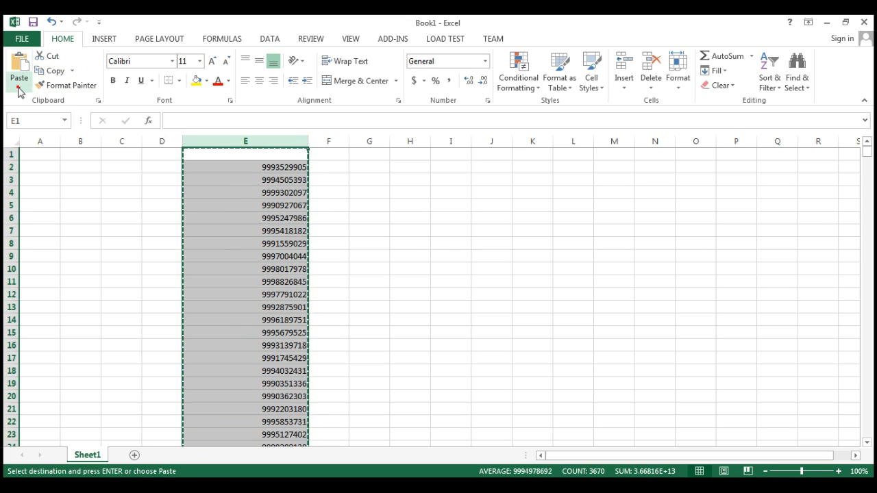
click(19, 89)
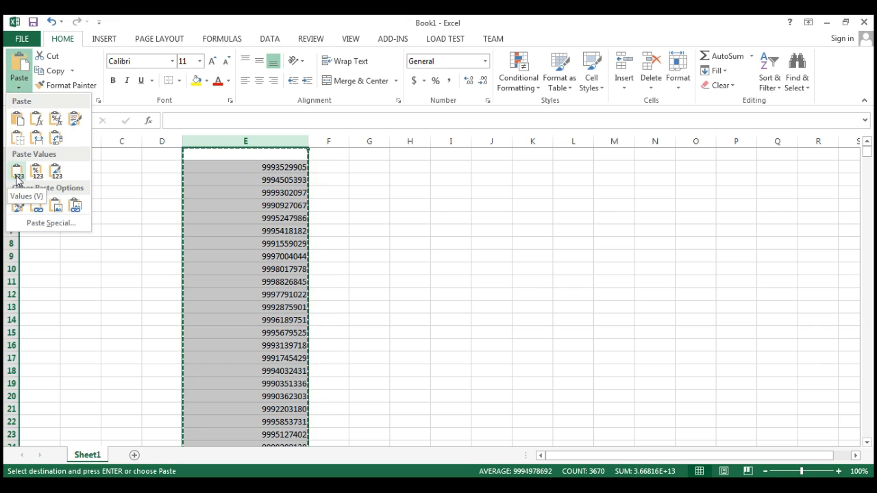
click(19, 171)
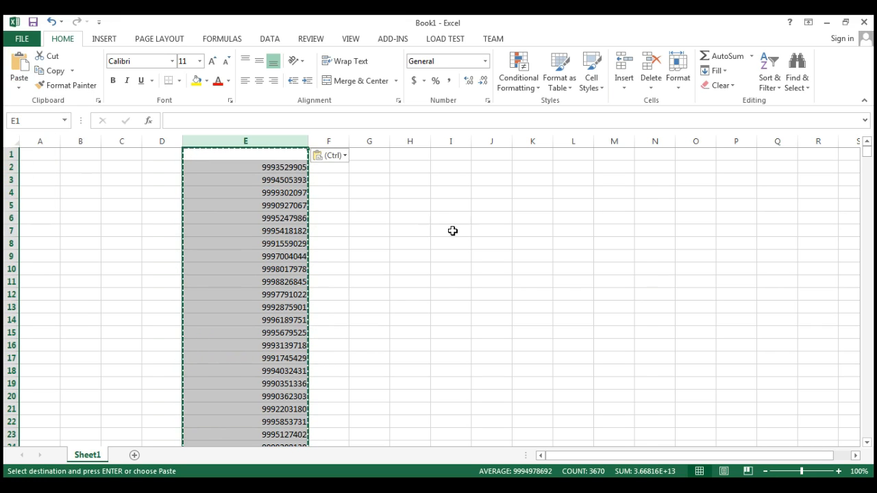
click(451, 230)
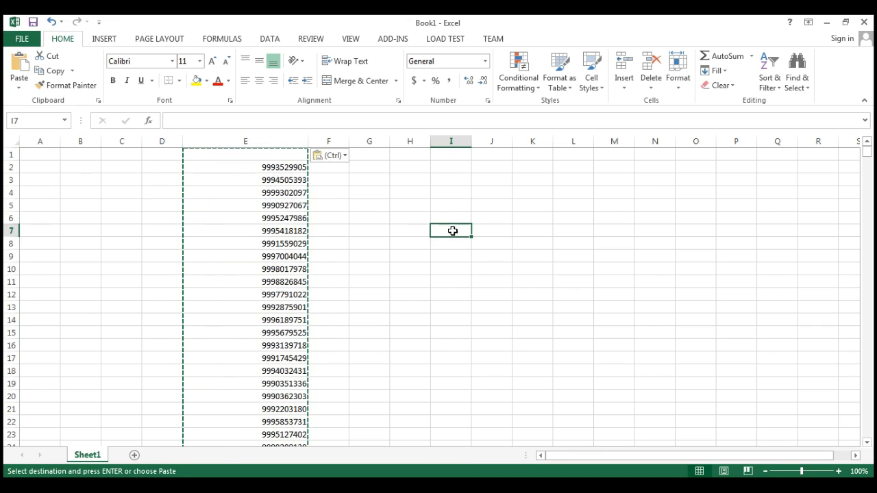
click(451, 282)
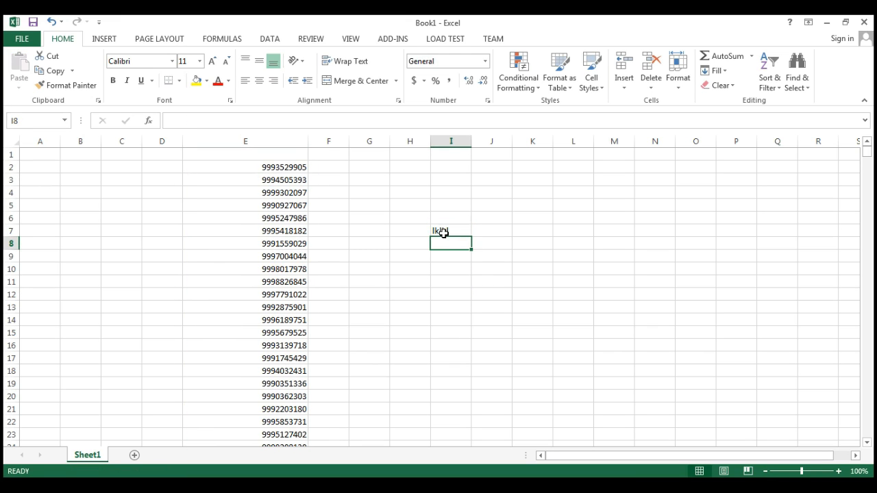
text(lklkj)
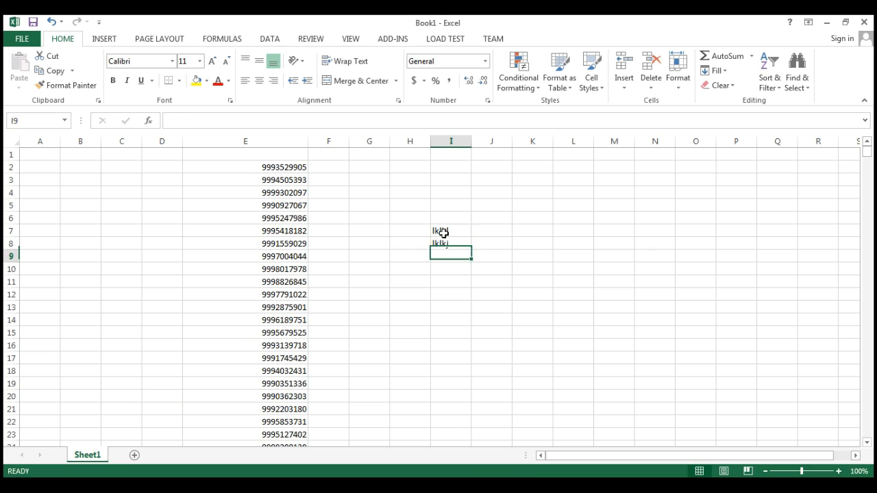
drag(451, 230, 451, 244)
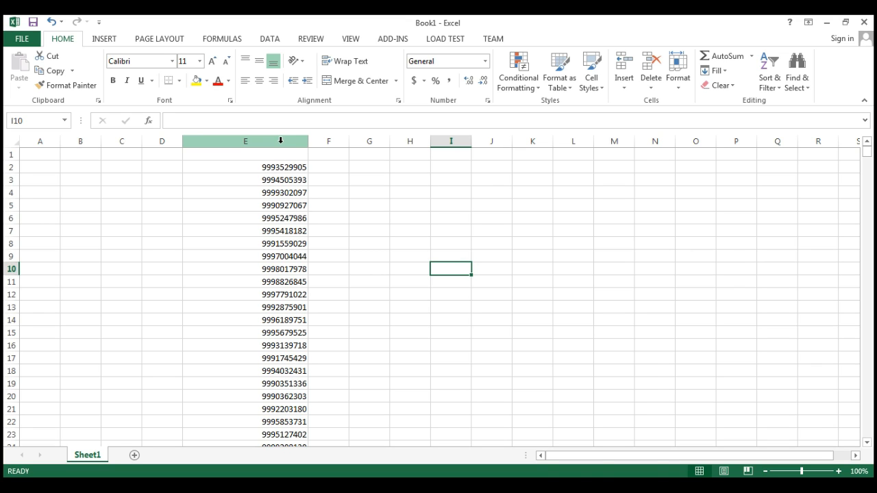
- Apply a Duplicate Values rule to column E with light red fill and dark red text
click(245, 141)
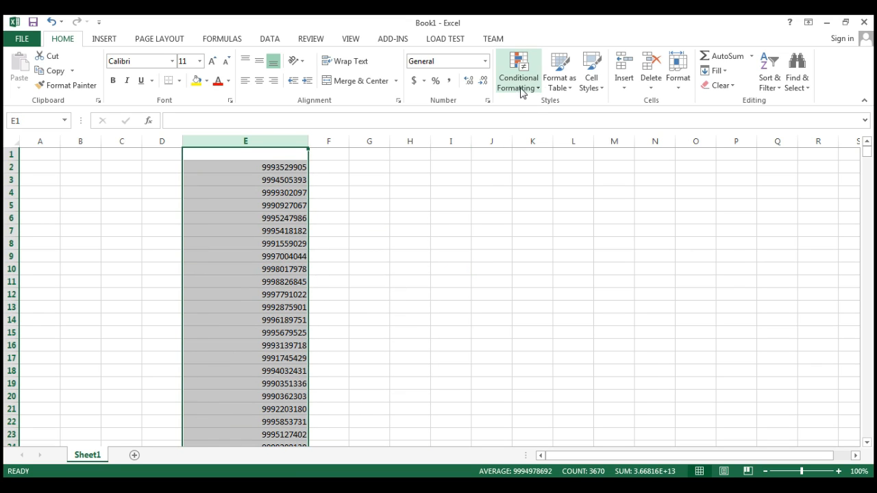
mouse_move(650, 68)
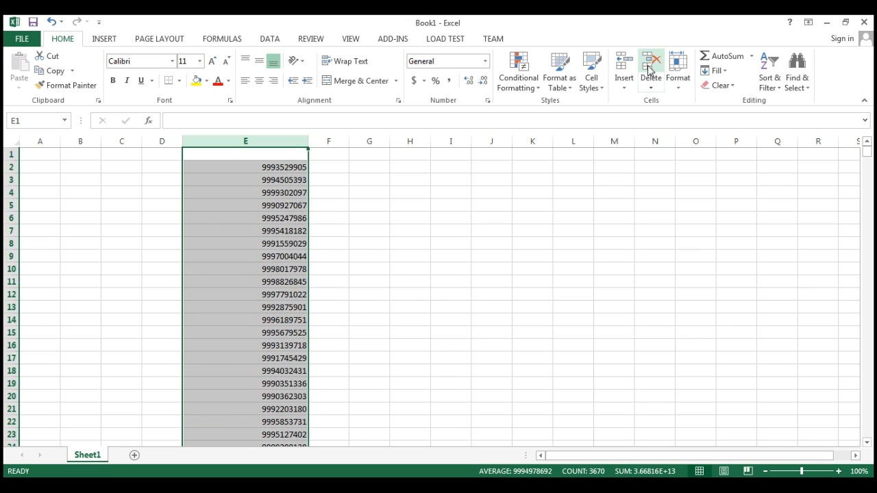
click(518, 69)
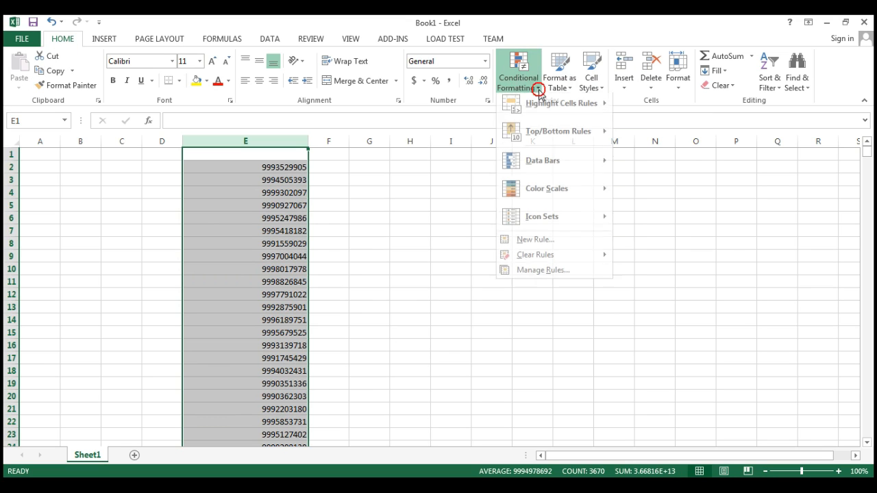
mouse_move(559, 107)
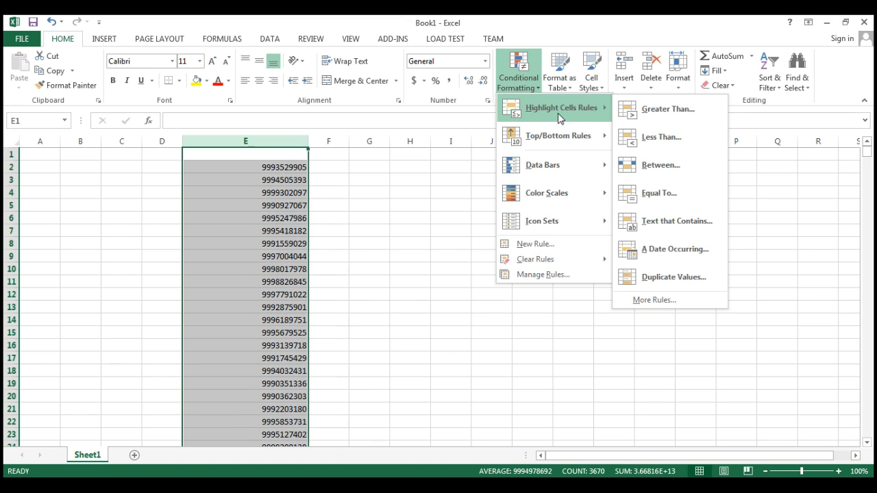
mouse_move(673, 276)
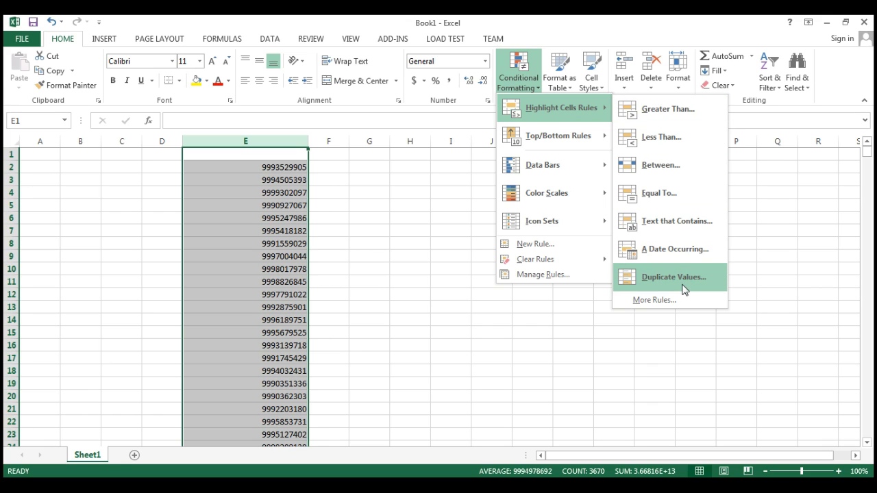
click(674, 277)
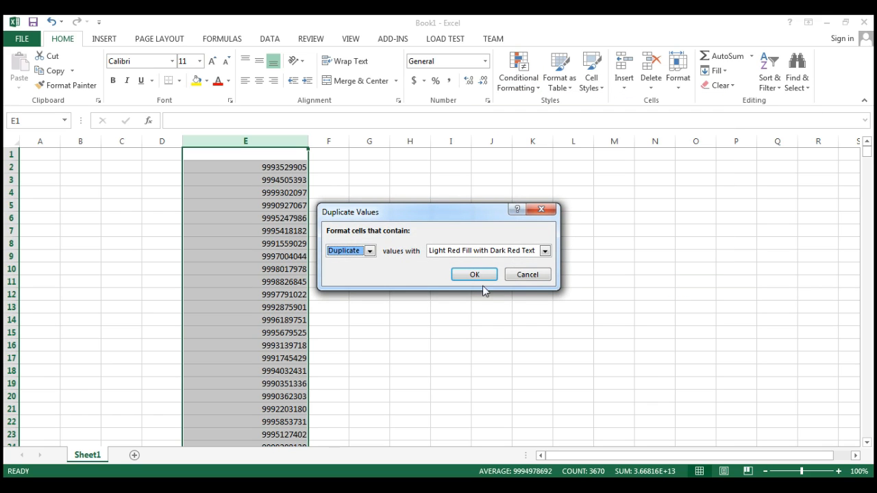
click(474, 274)
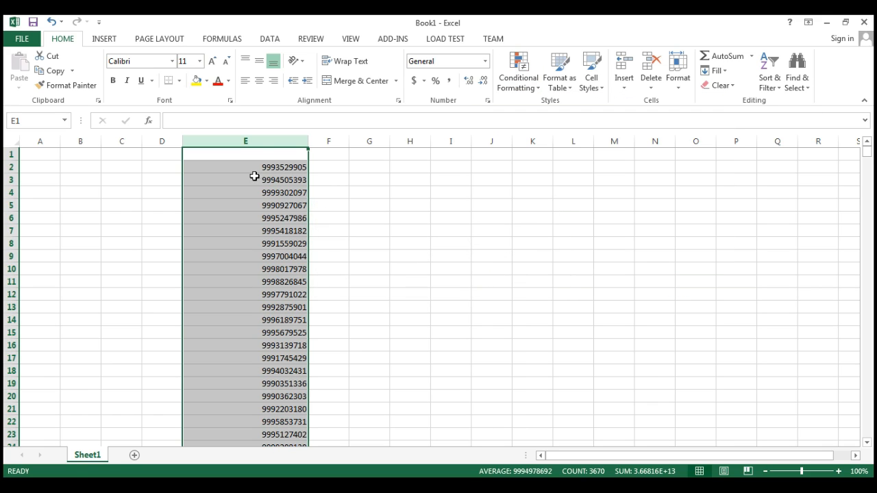
mouse_move(326, 323)
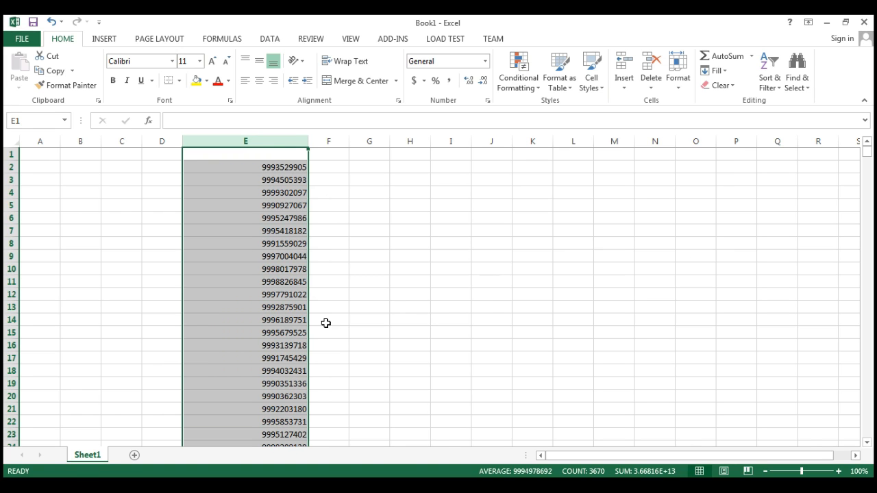
- Scroll down column E to row 3671 checking for highlighted duplicates, then deselect
scroll(down, 3)
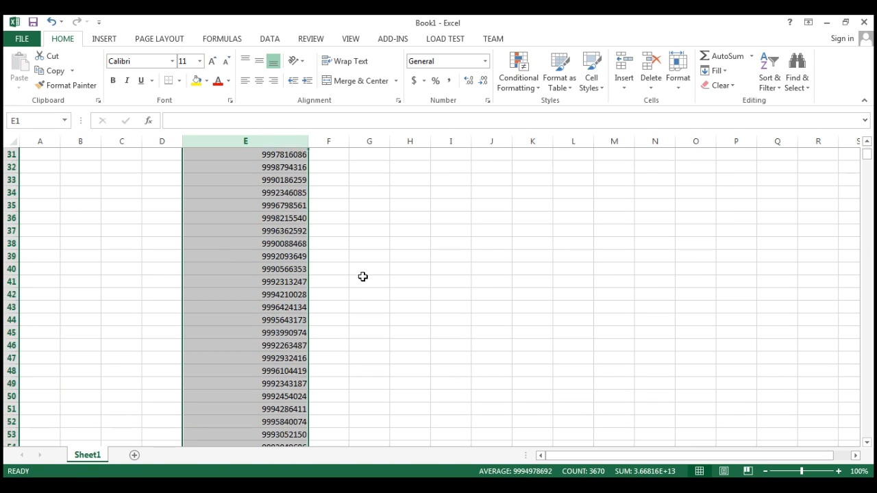
scroll(down, 3)
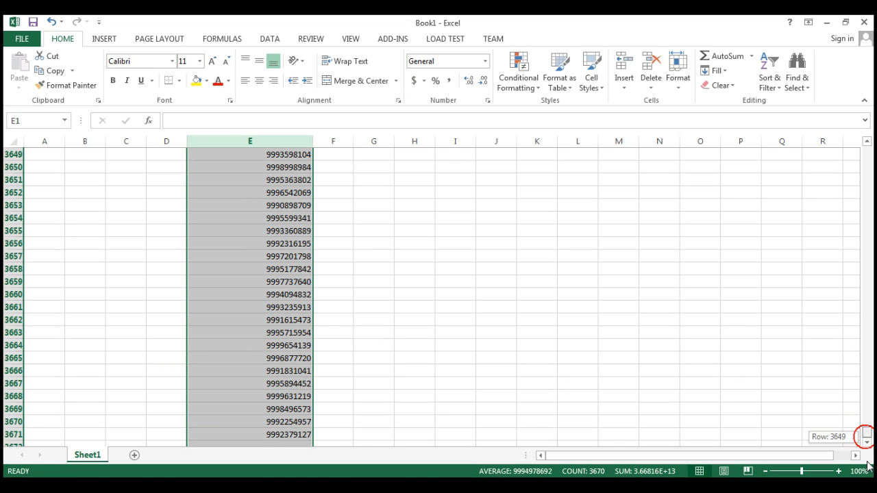
scroll(down, 3)
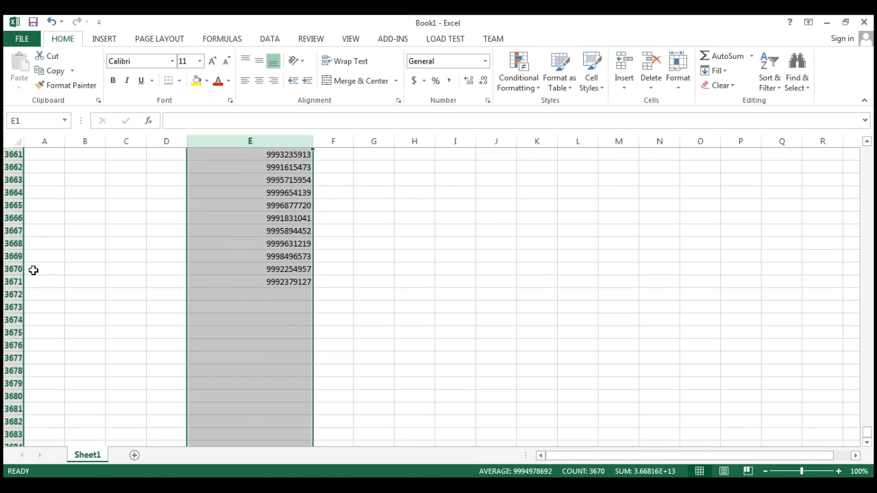
mouse_move(238, 285)
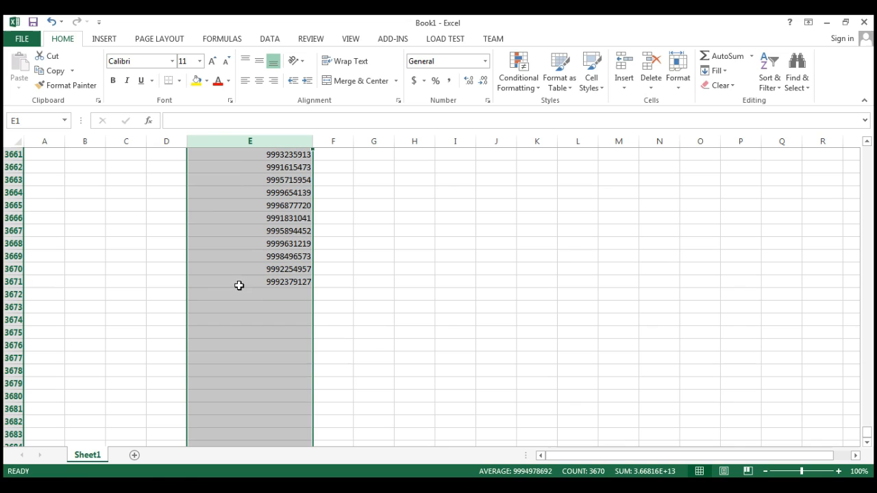
mouse_move(248, 285)
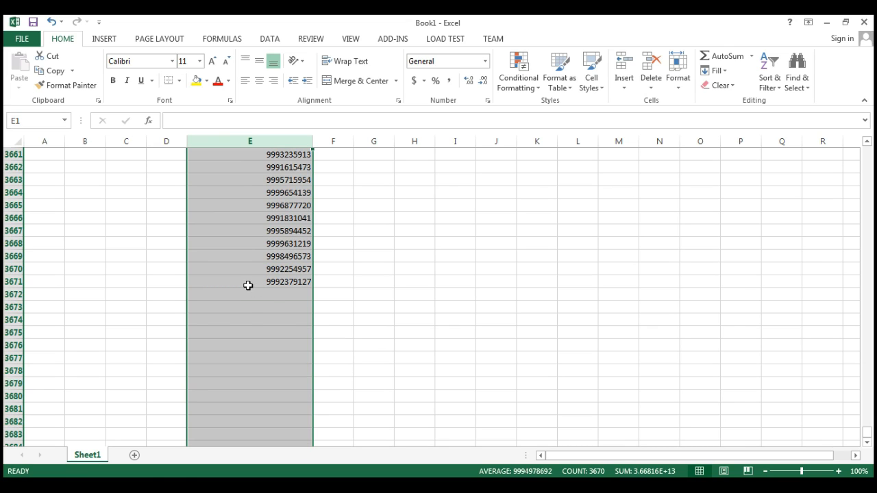
mouse_move(559, 307)
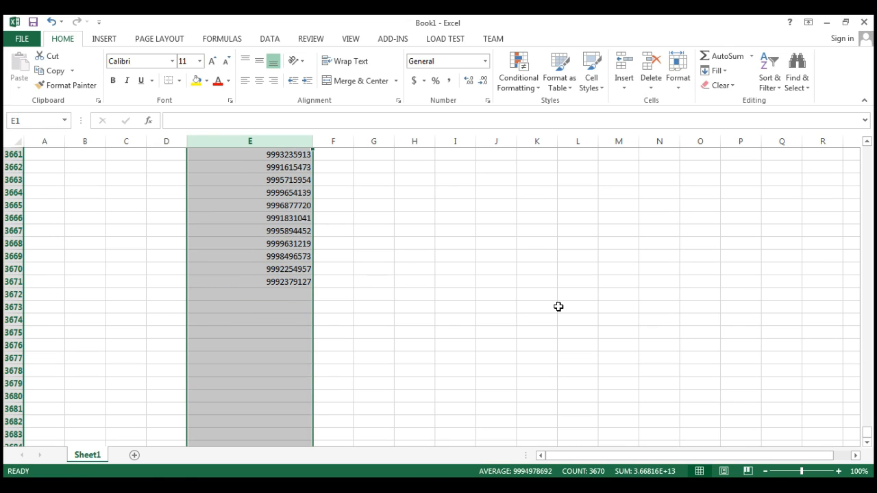
click(413, 293)
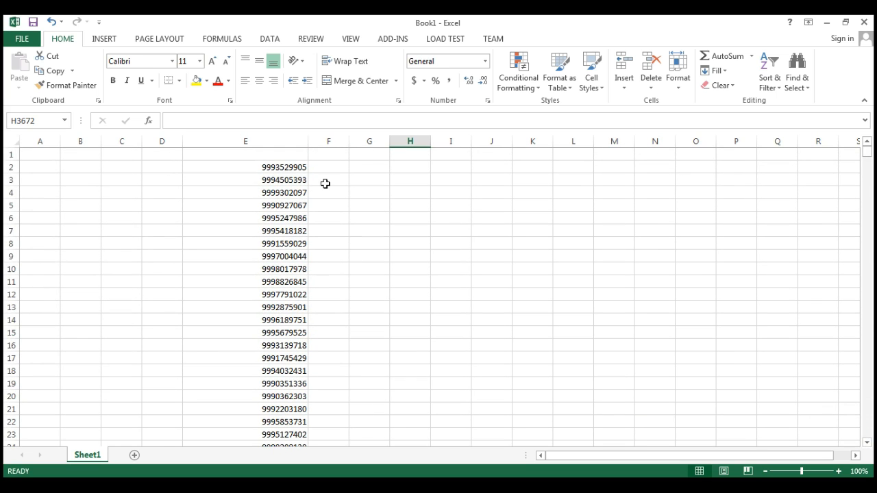
click(246, 154)
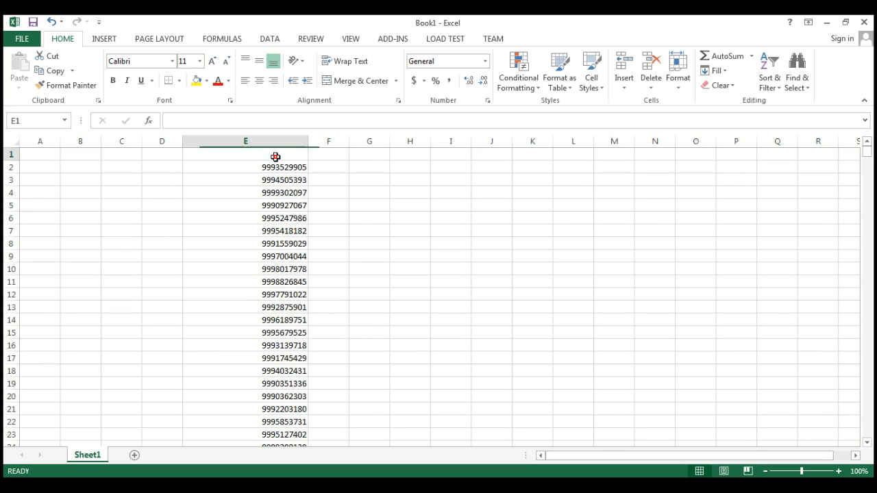
click(245, 154)
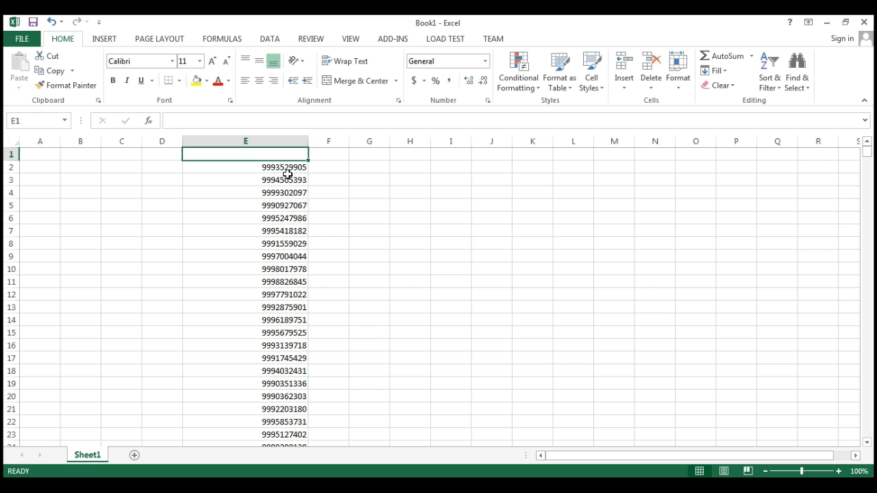
click(245, 167)
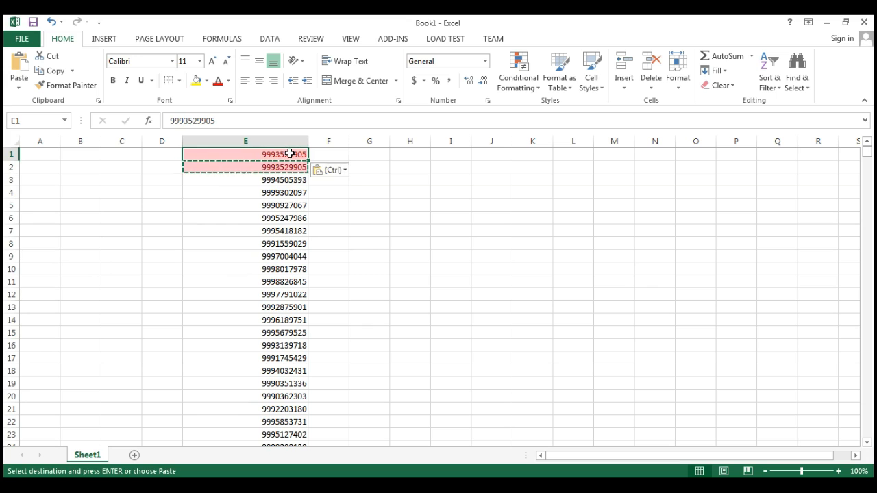
click(368, 256)
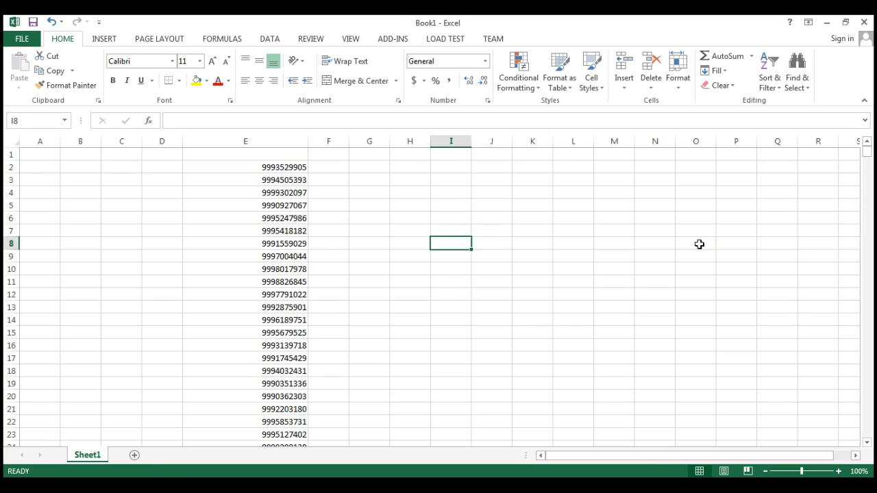
- Narrow column E to fit the numbers and select the first batch of 25 numbers
click(245, 141)
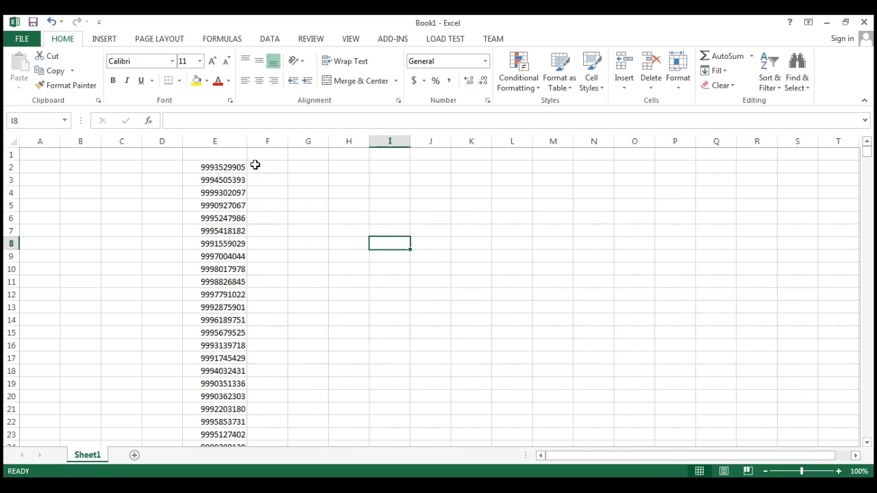
click(348, 192)
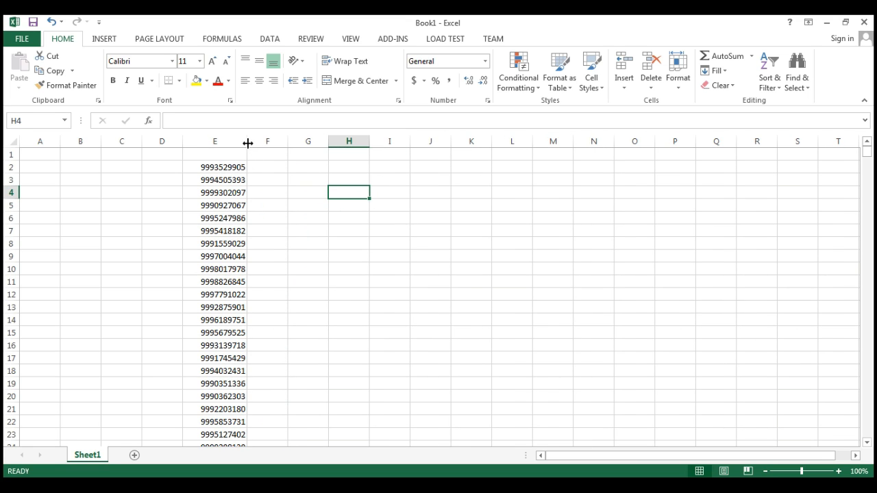
drag(245, 143, 247, 143)
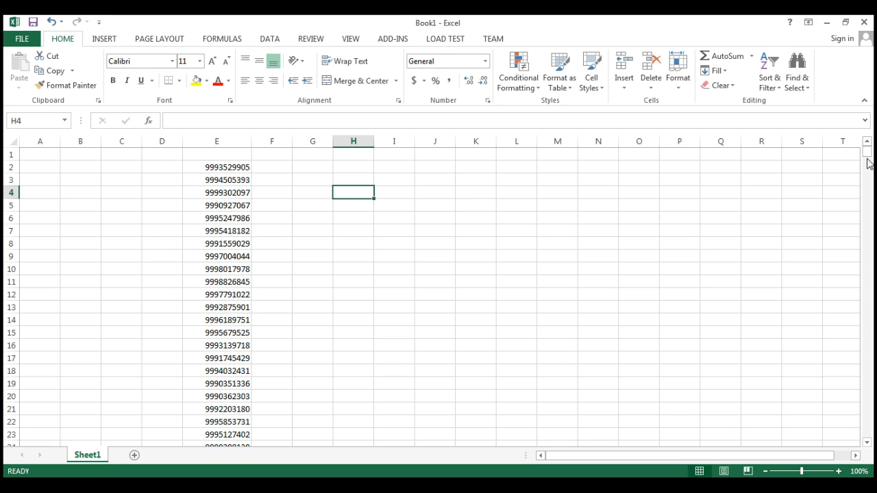
drag(868, 165, 867, 230)
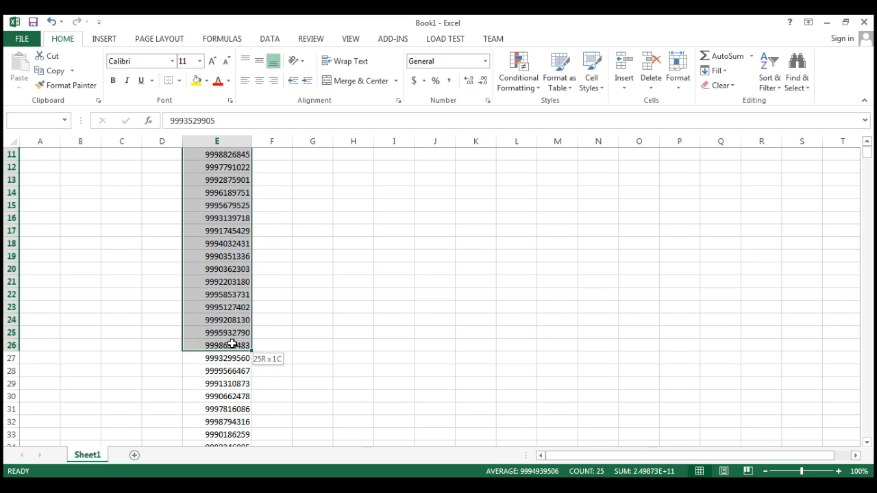
drag(232, 345, 222, 396)
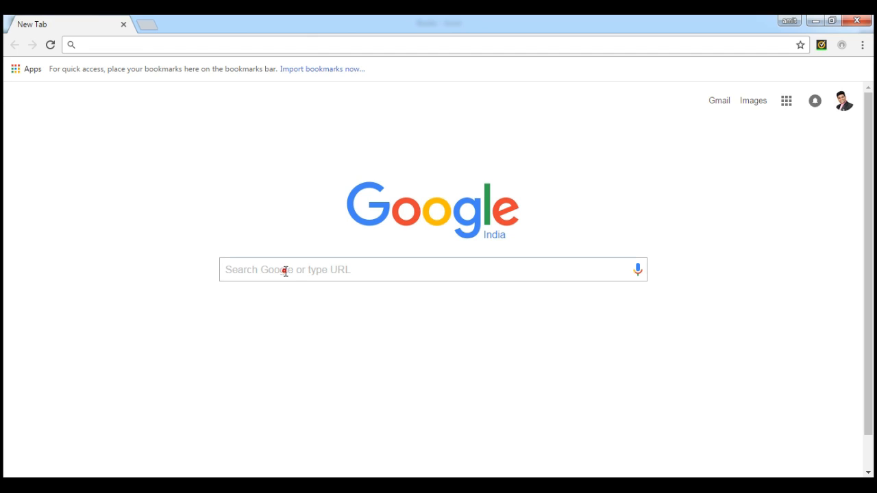
- Search Google for 'check dnd status' and open the dndcheck.in result
text(chroma background)
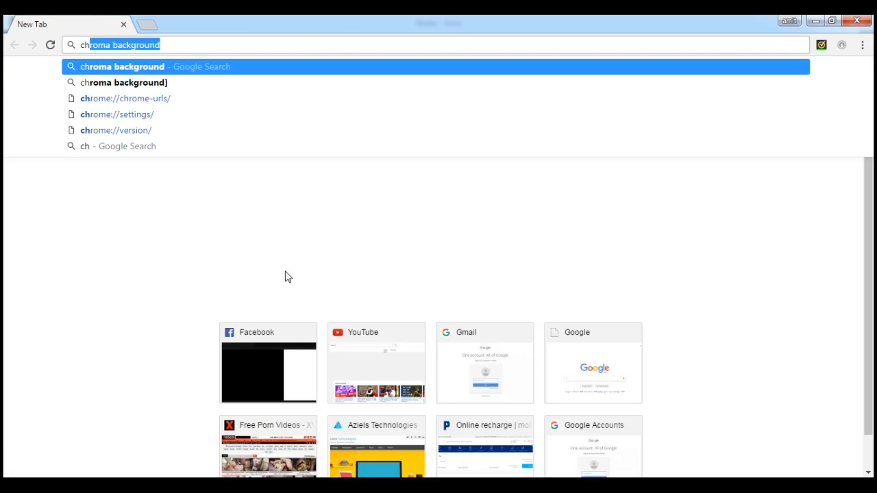
text(check dnd status)
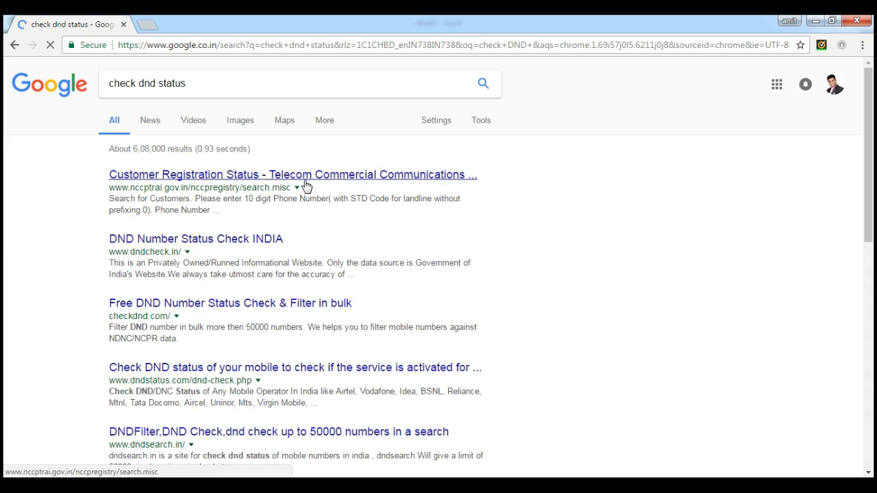
click(196, 238)
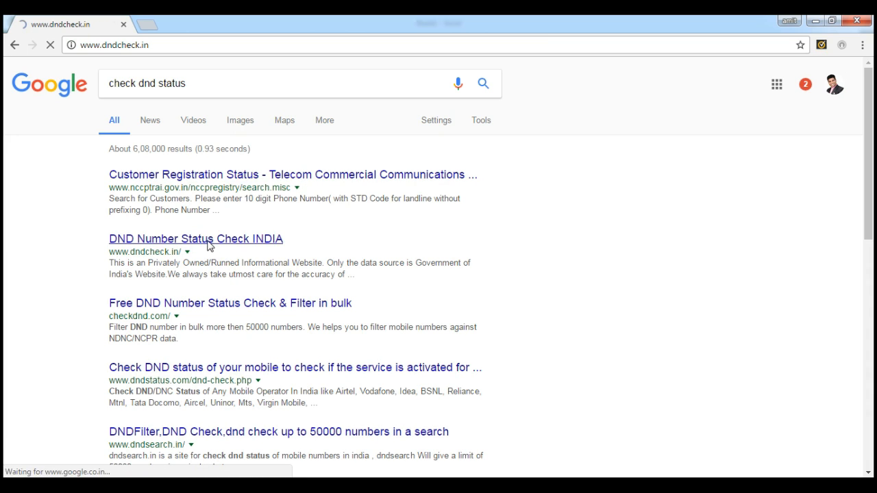
- Submit the pasted numbers with verification code CM4WF3 for the DND status check
click(195, 238)
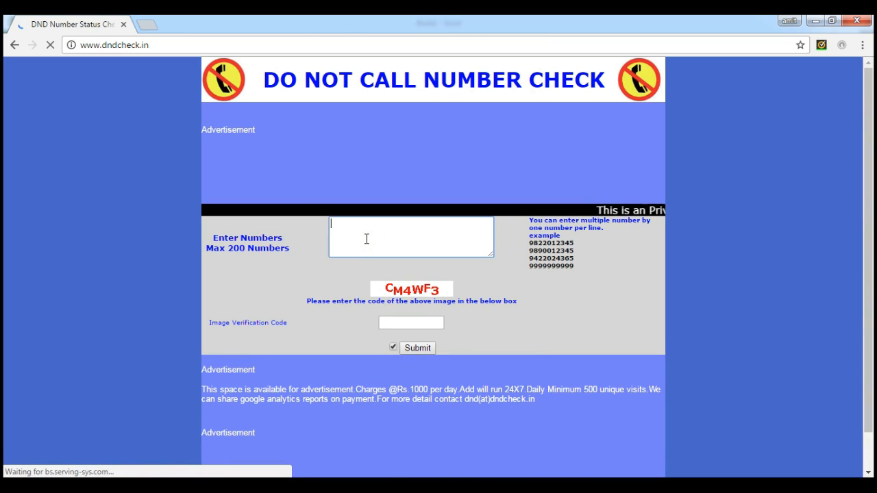
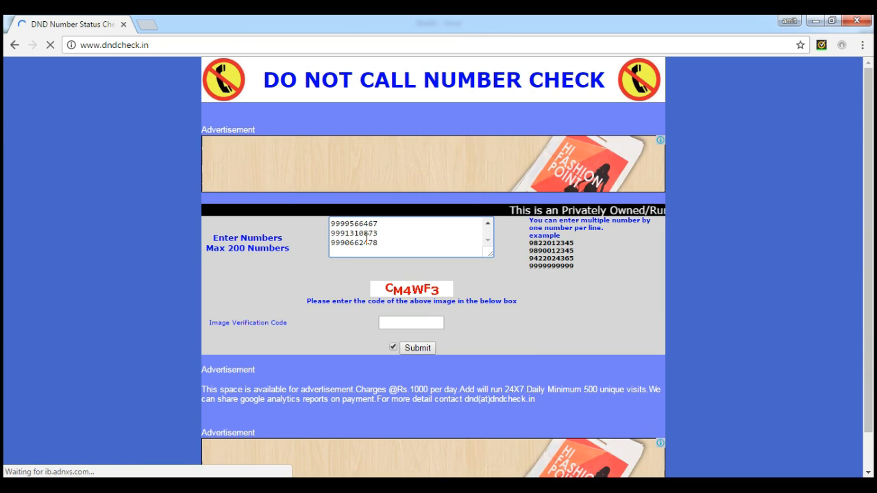
click(410, 324)
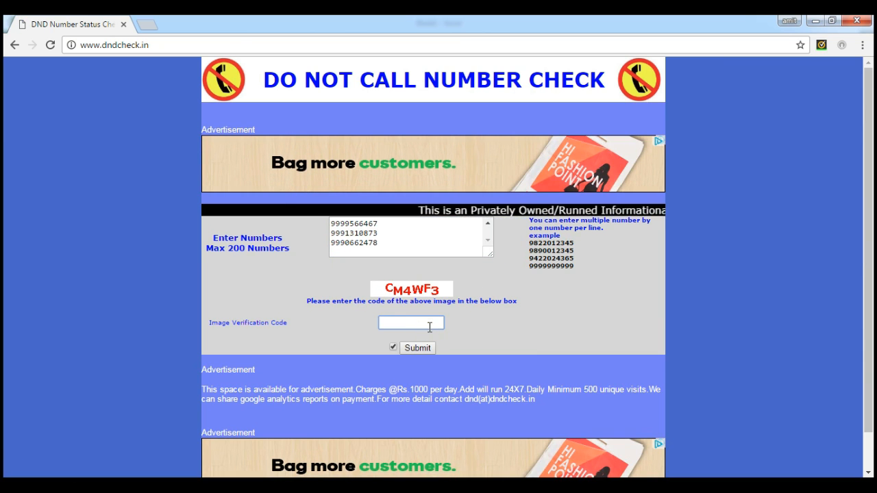
text(C)
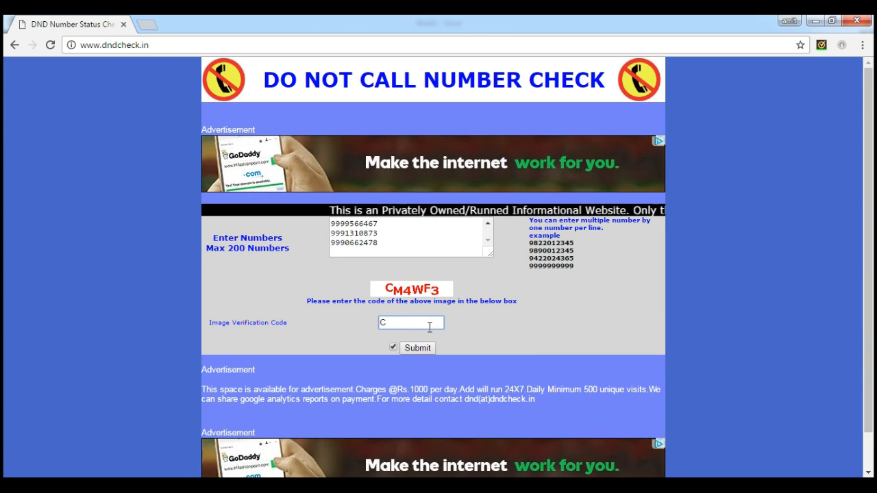
text(M)
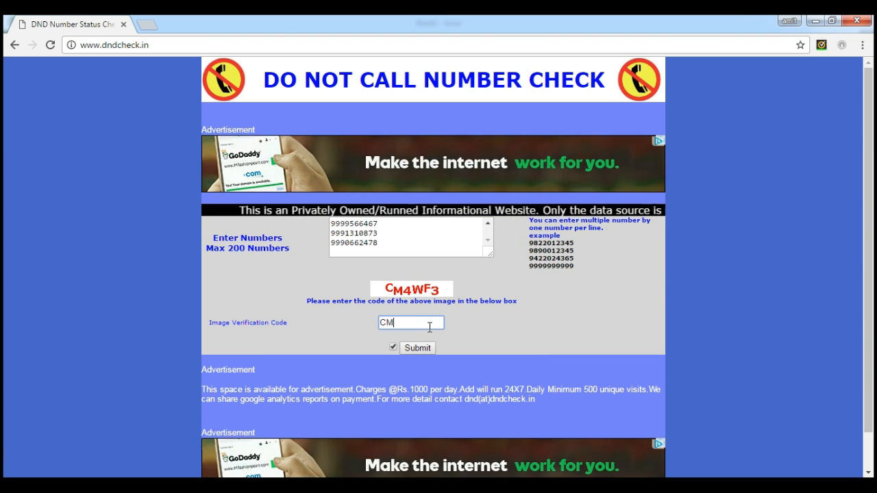
text(4WF3)
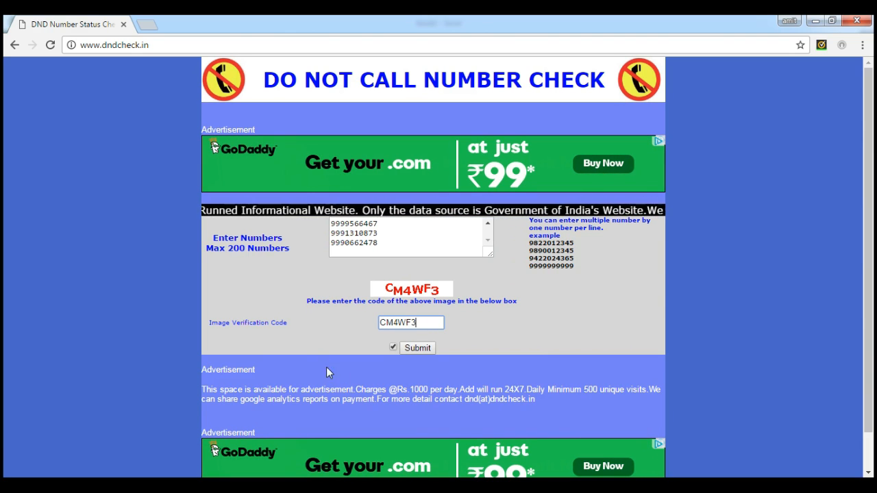
click(417, 348)
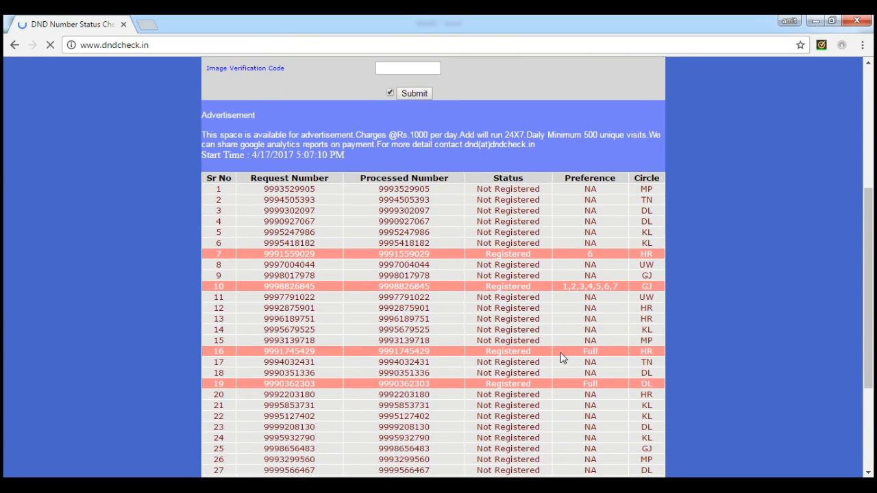
- Scroll the results table to the DND total of 5 registered numbers
scroll(down, 3)
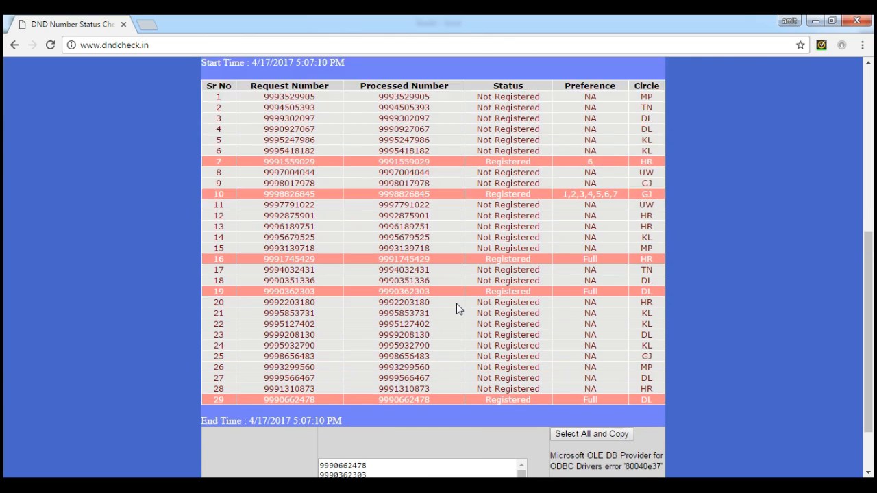
scroll(down, 3)
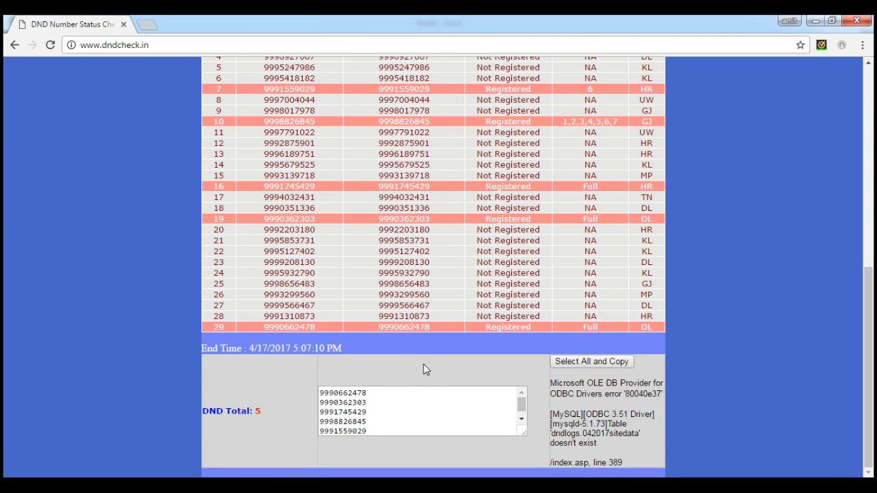
mouse_move(253, 342)
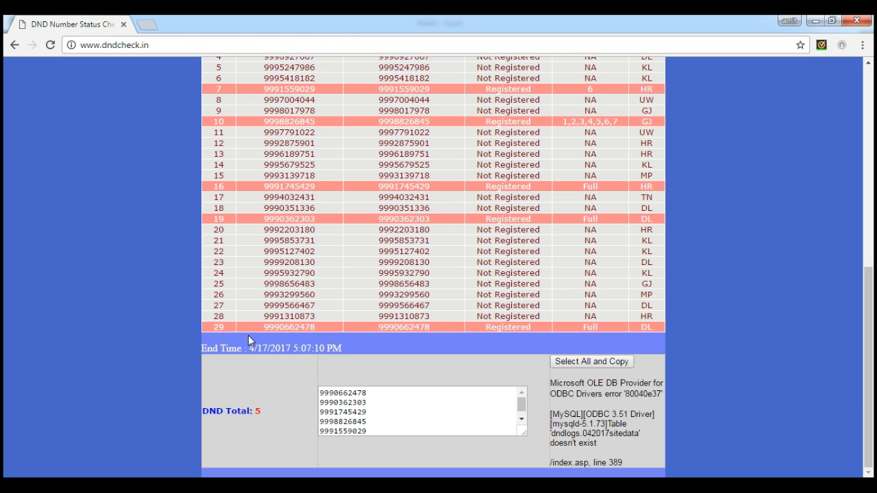
mouse_move(477, 344)
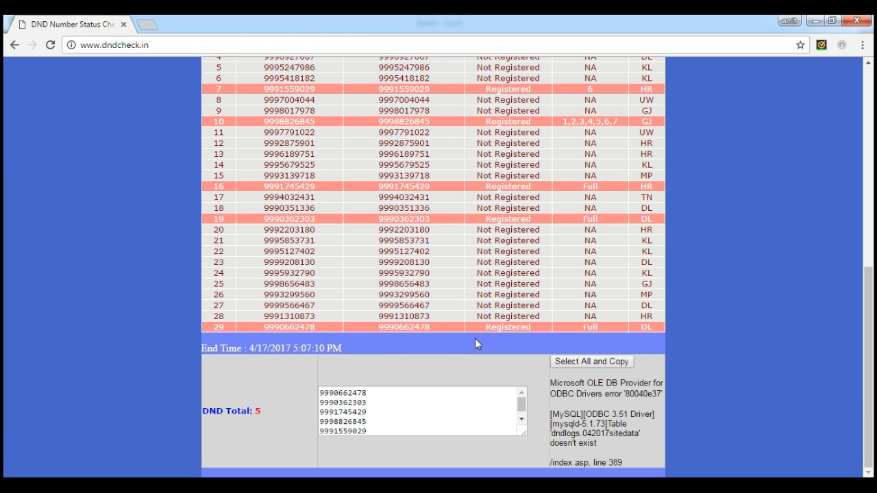